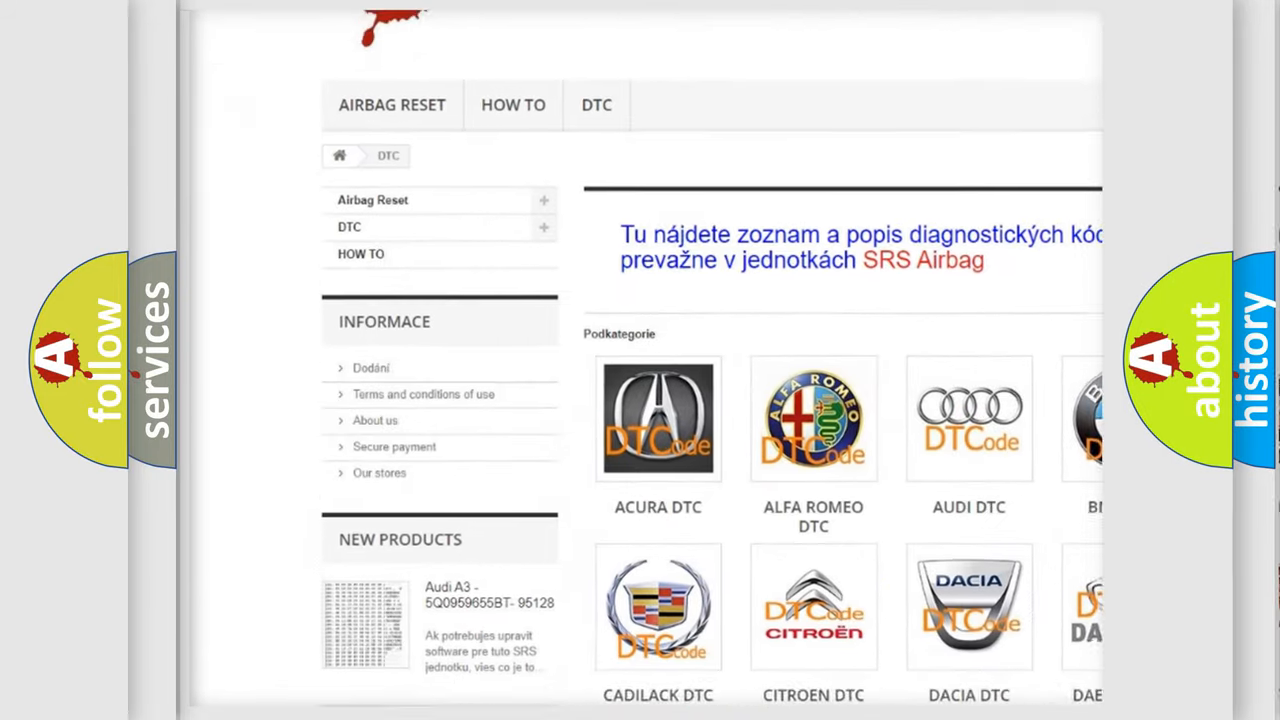
# Open the Saturn DTC category from the car-makes grid and browse its trouble-code list
pyautogui.scroll(-3)
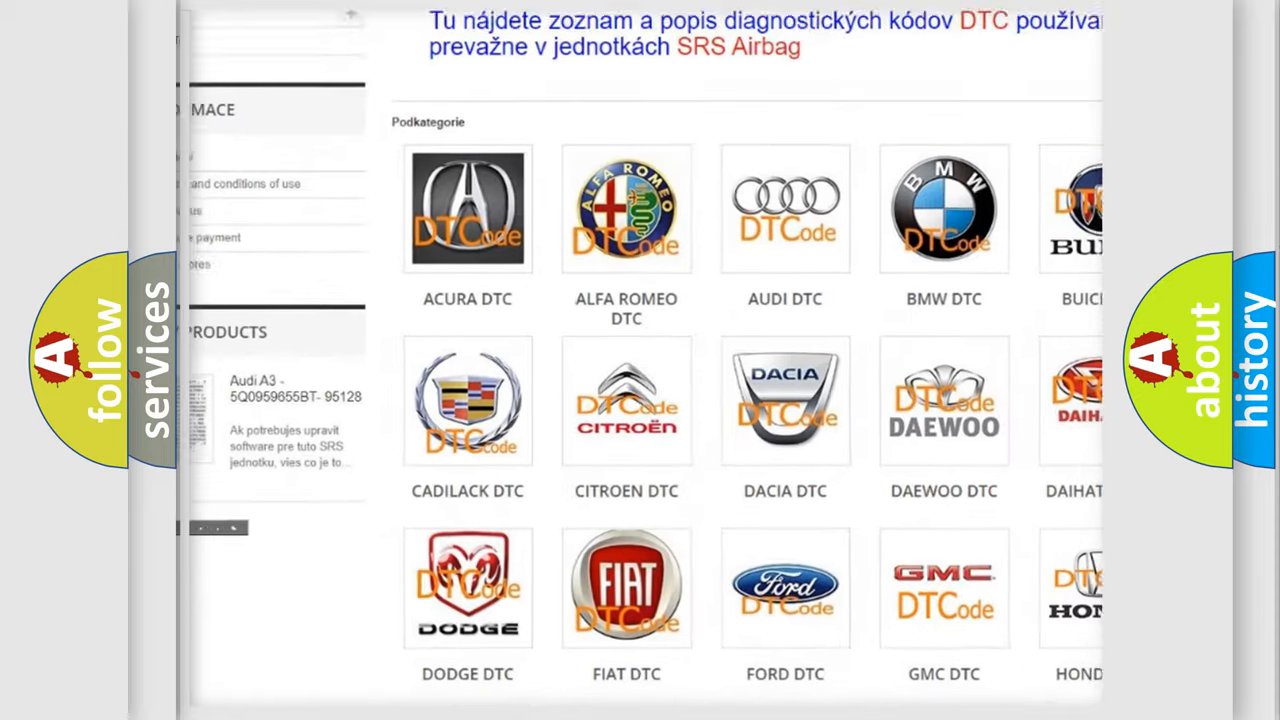
pyautogui.scroll(-3)
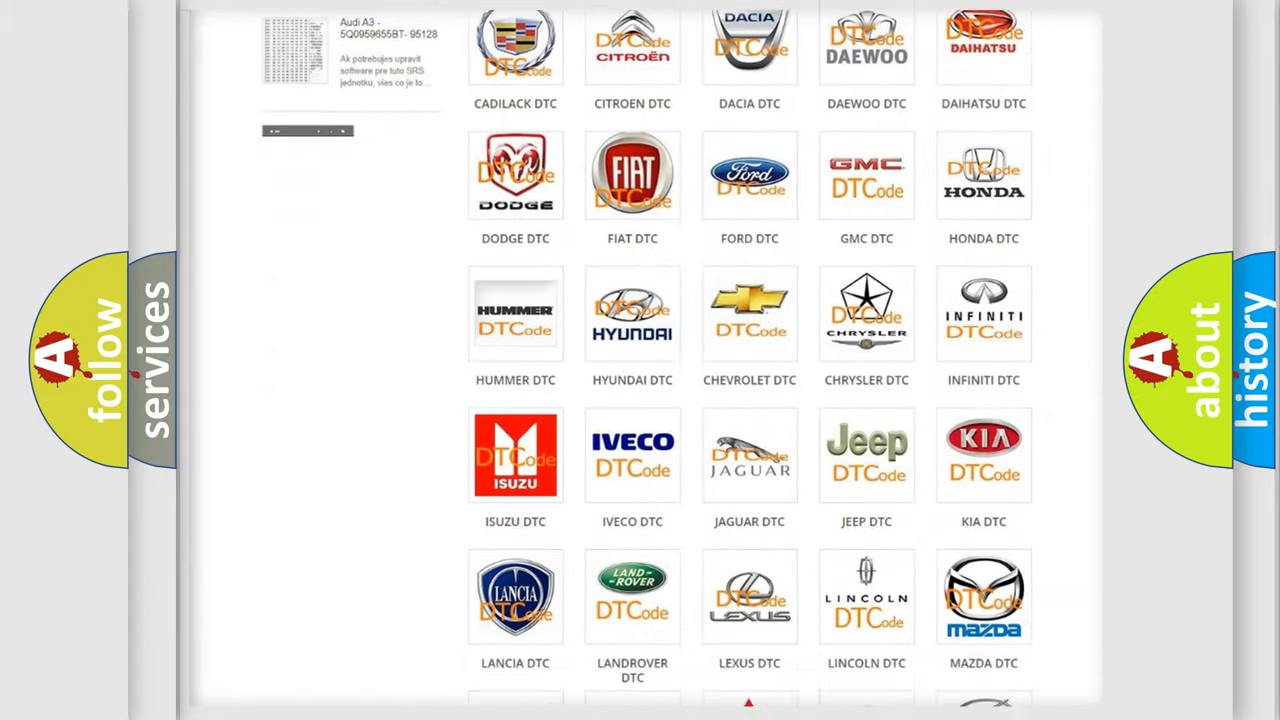
pyautogui.scroll(-3)
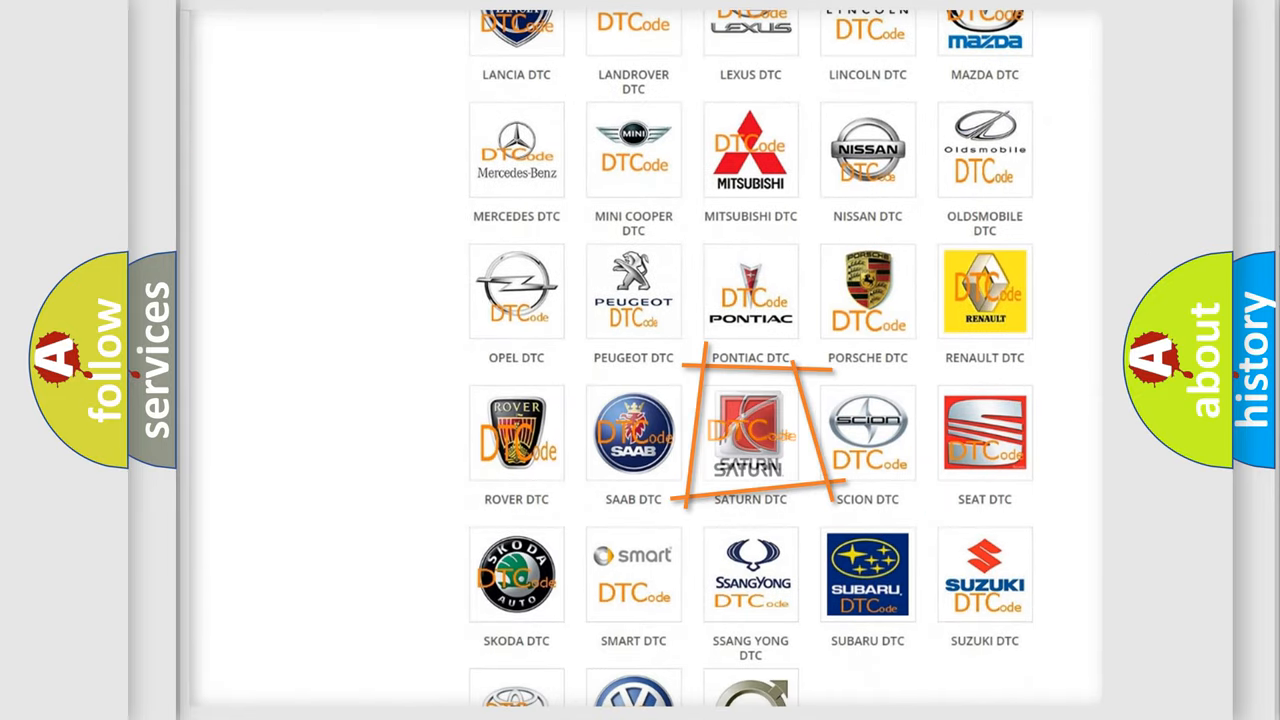
pyautogui.click(750, 432)
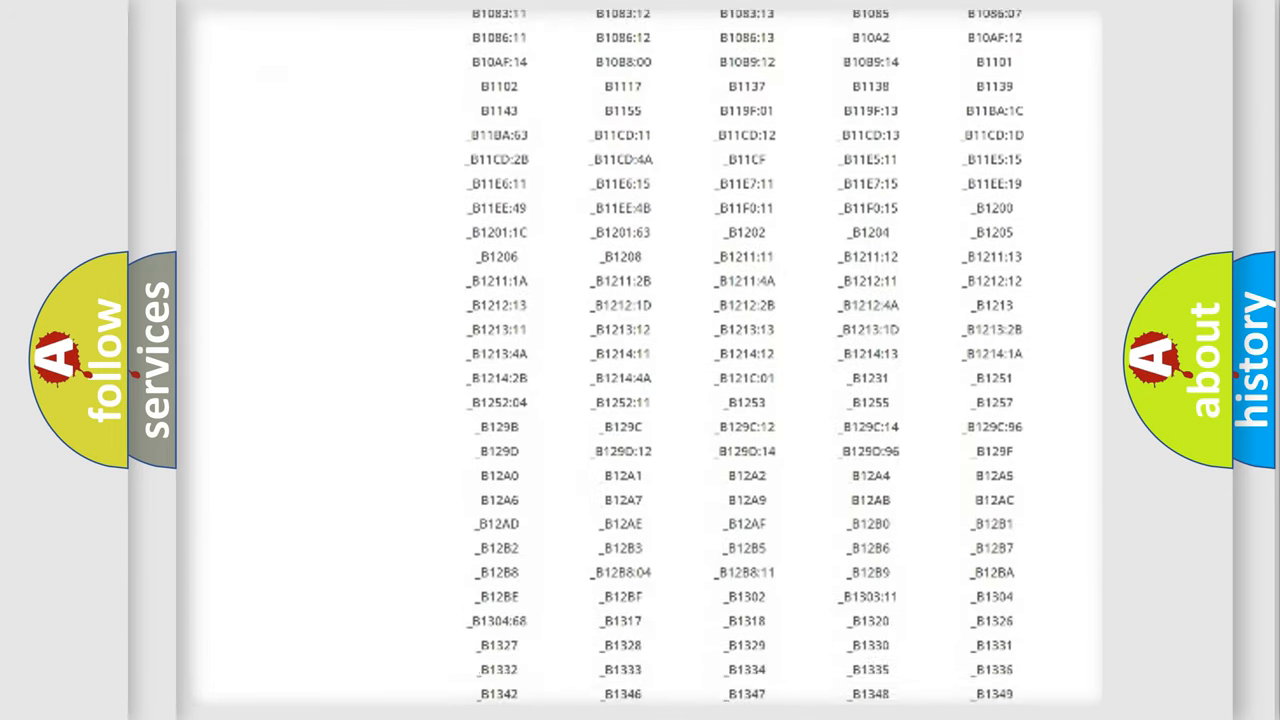
pyautogui.scroll(-3)
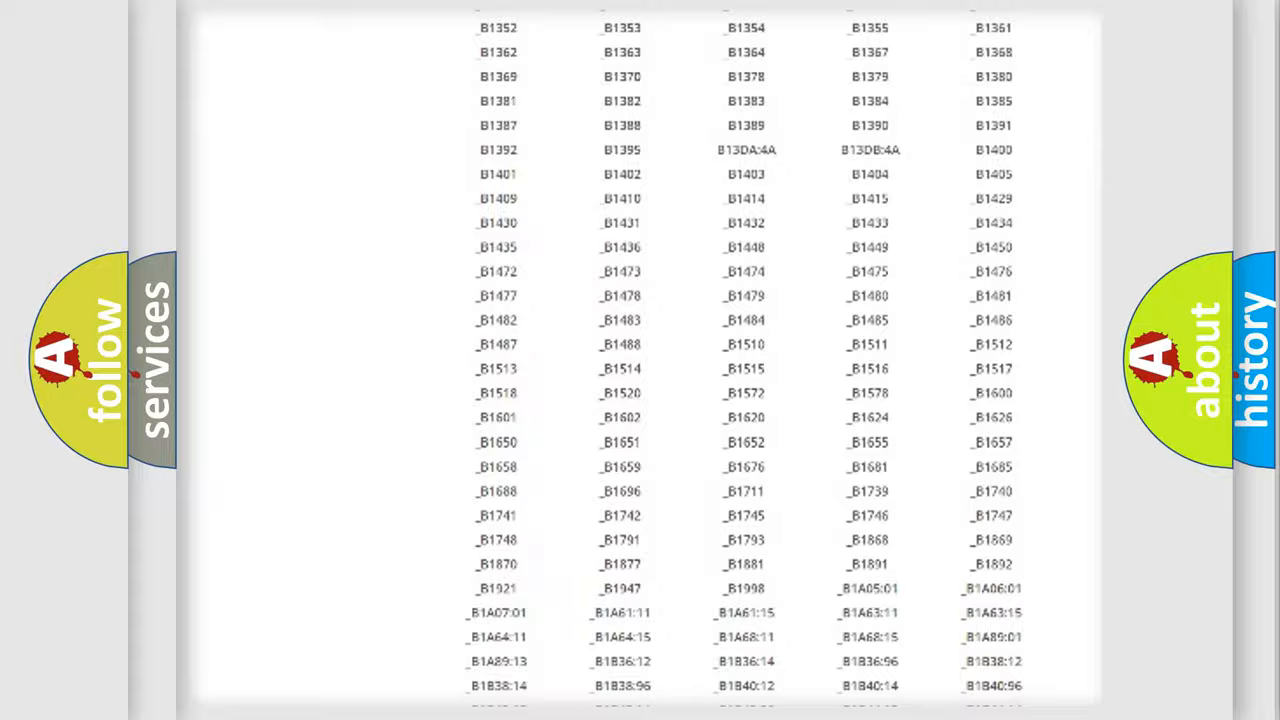